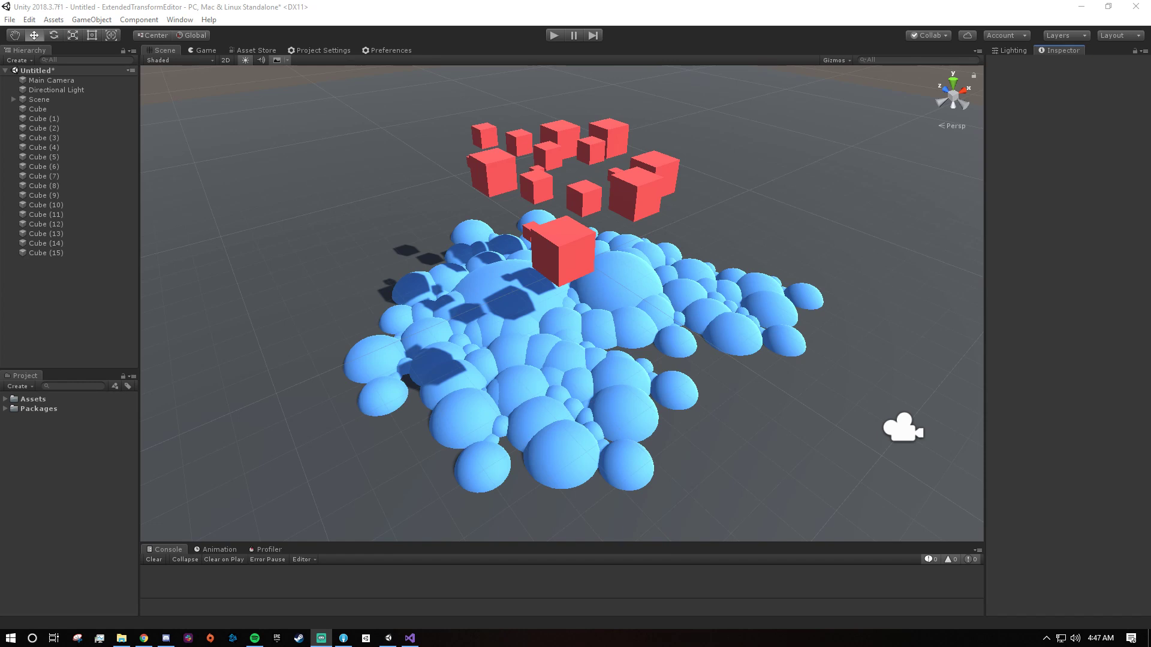
mouse_move(524, 238)
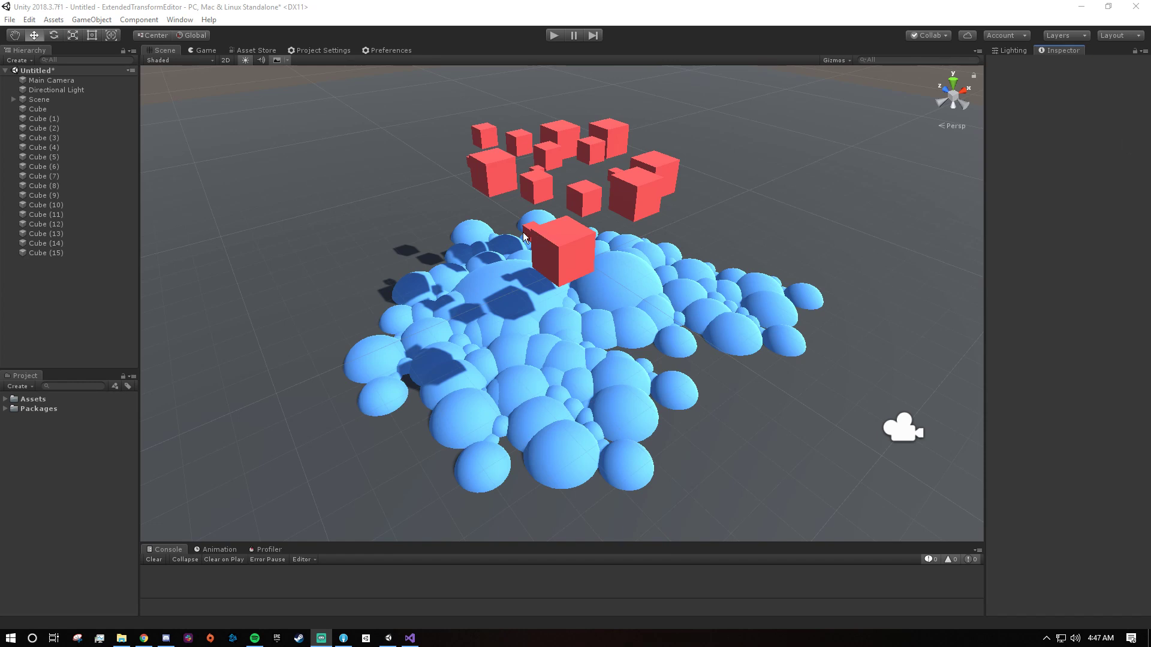
Step: Select the red cubes, randomize their rotation and snap them down onto the blue spheres
click(38, 109)
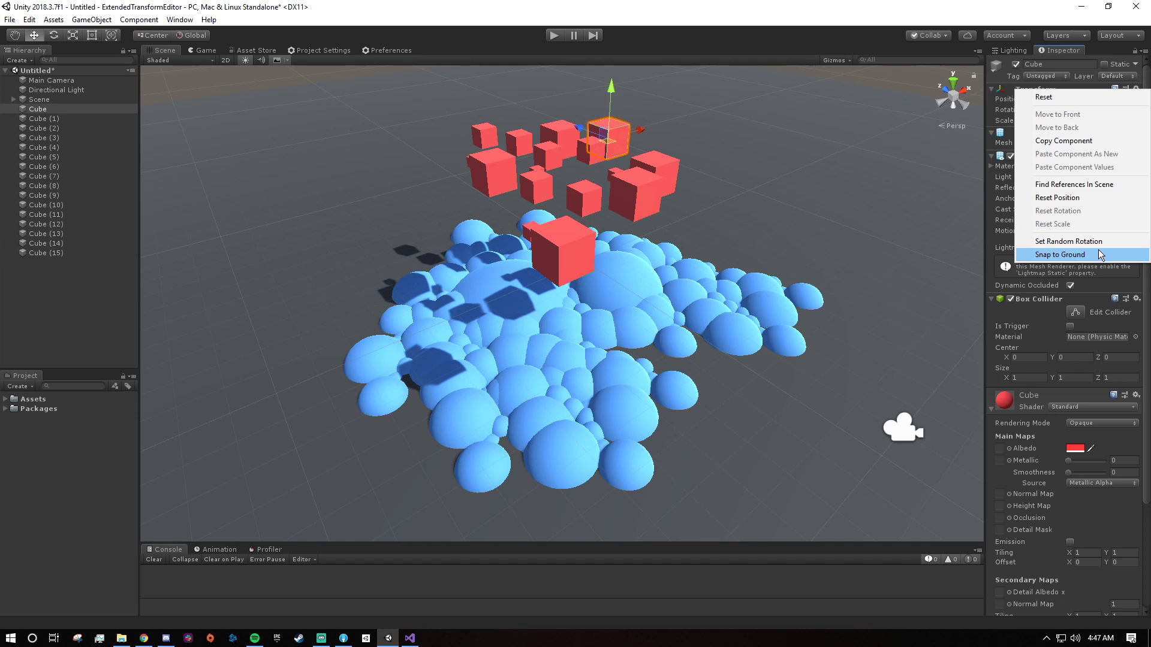
mouse_move(1068, 241)
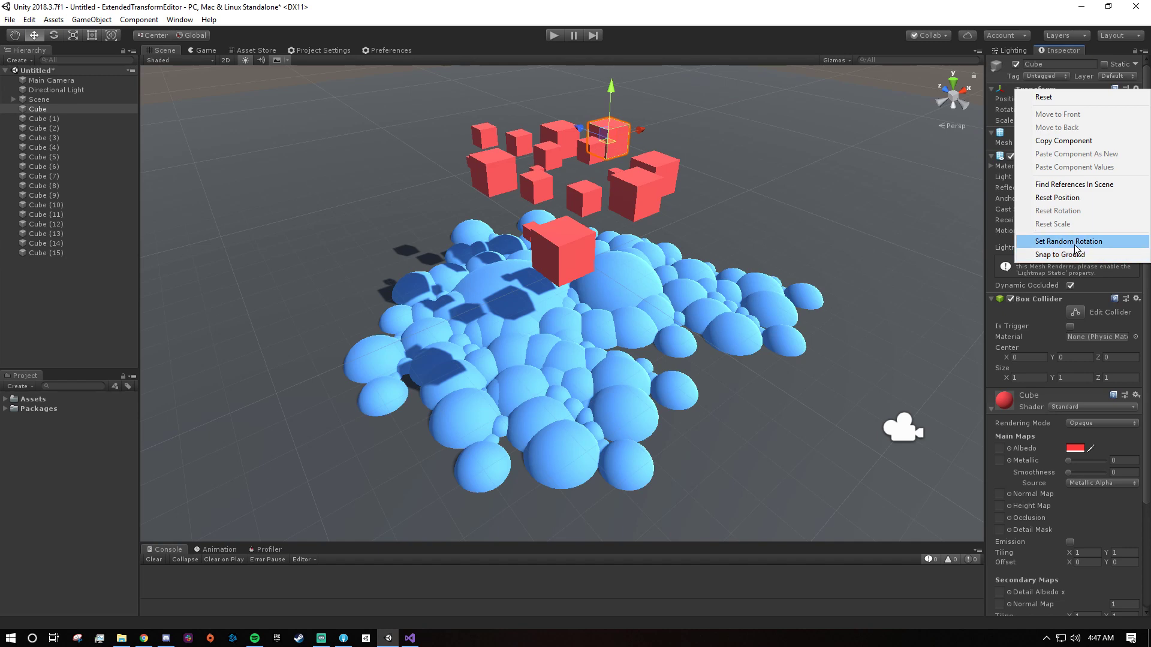
mouse_move(1079, 254)
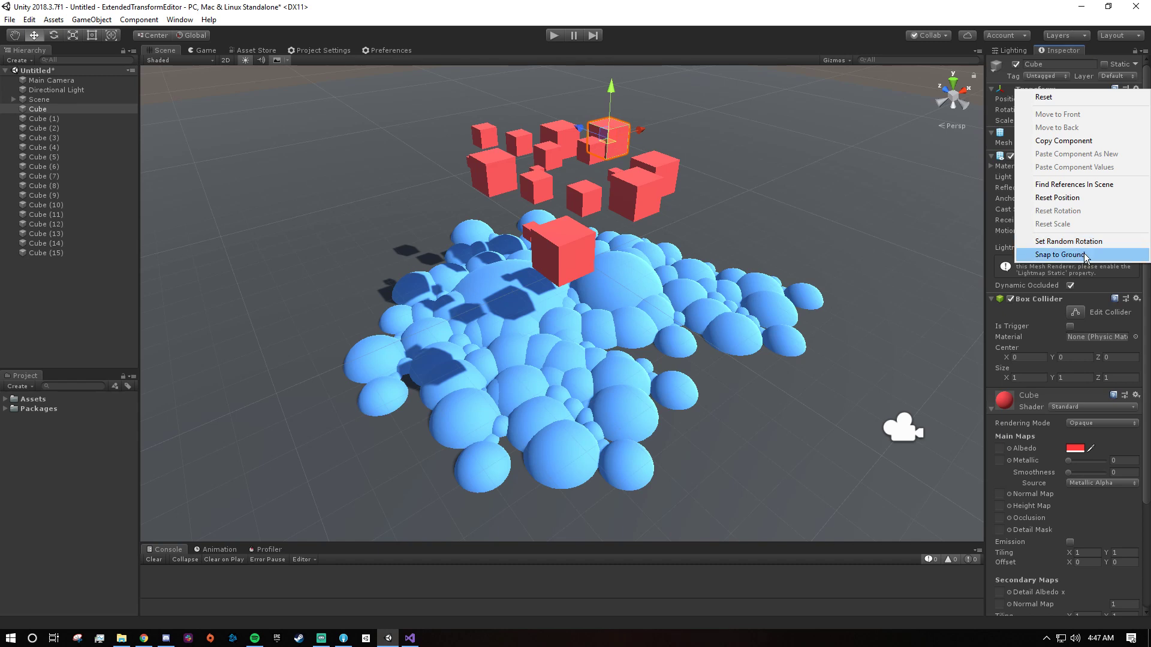
click(1064, 255)
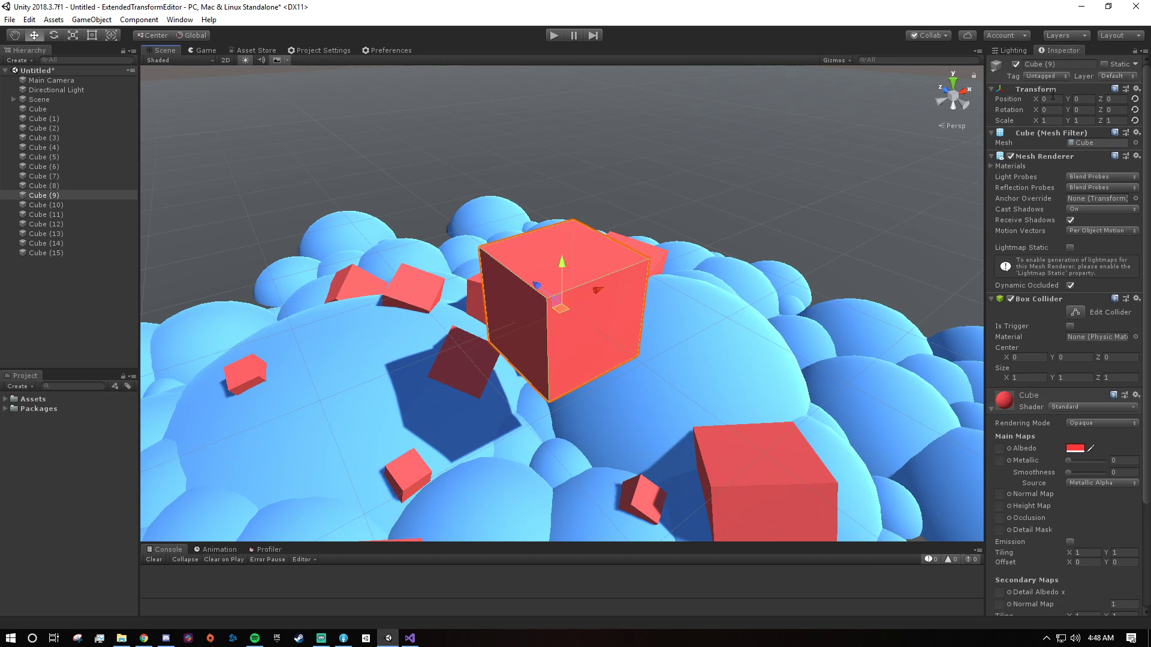
mouse_move(1011, 119)
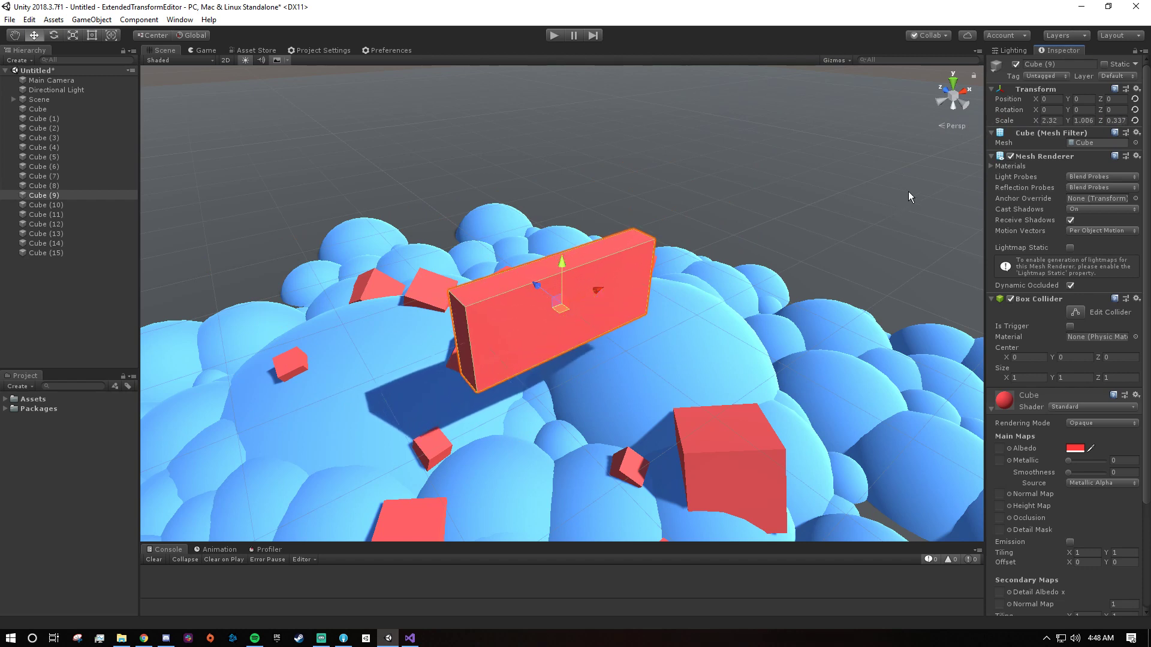
mouse_move(898, 183)
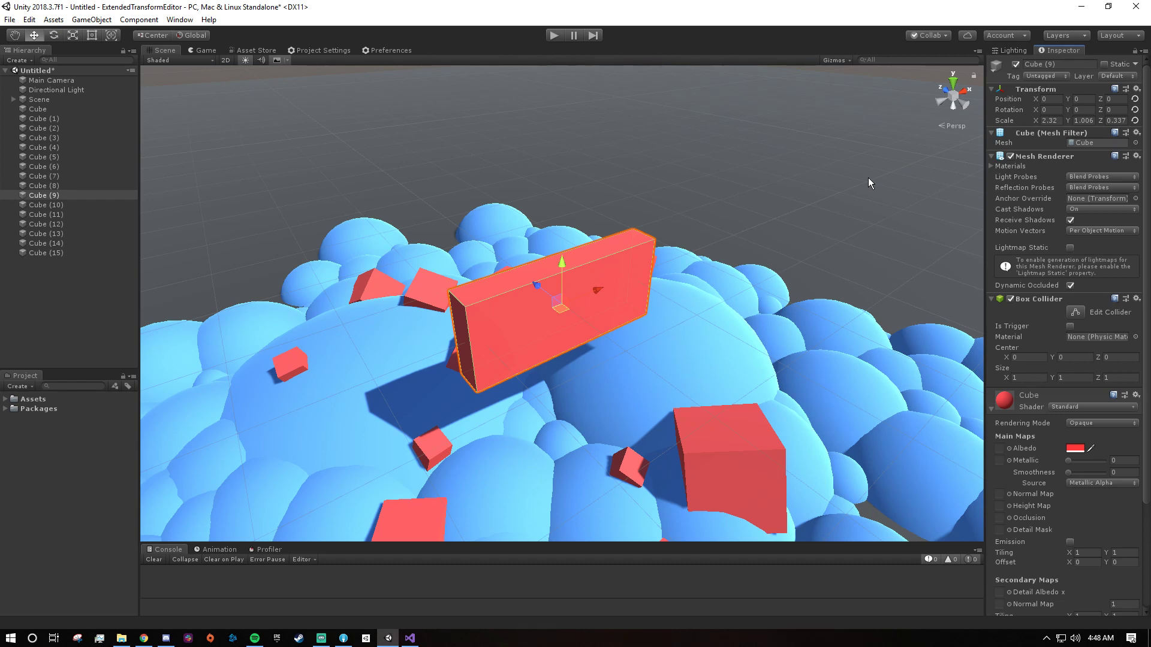
mouse_move(1007, 113)
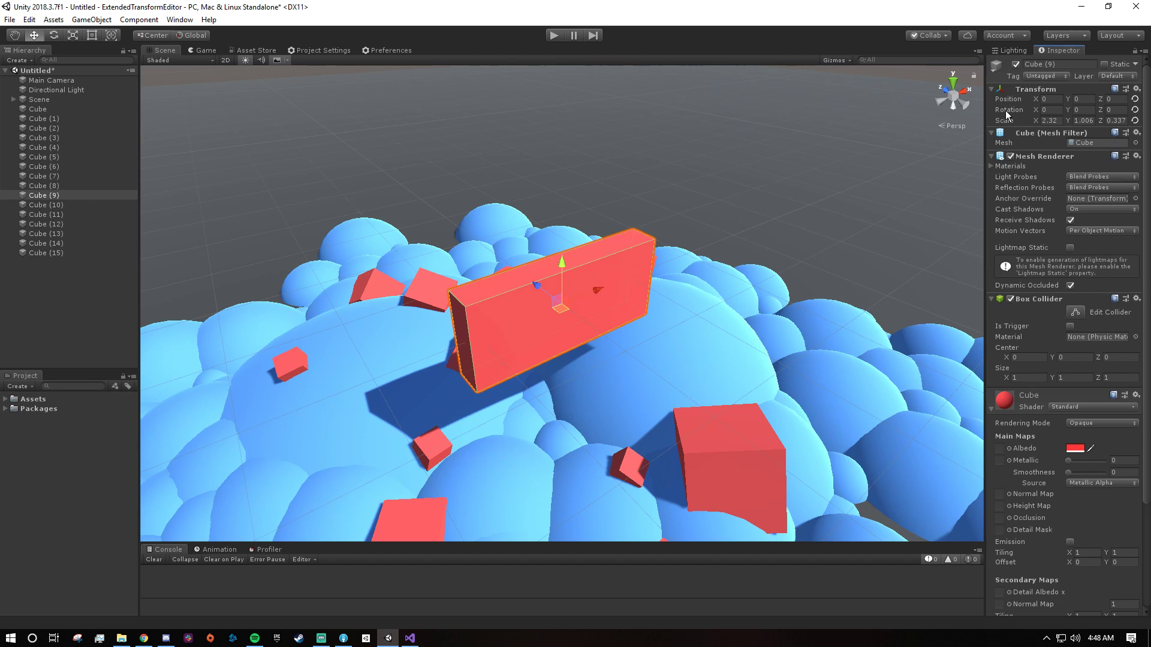
mouse_move(1011, 120)
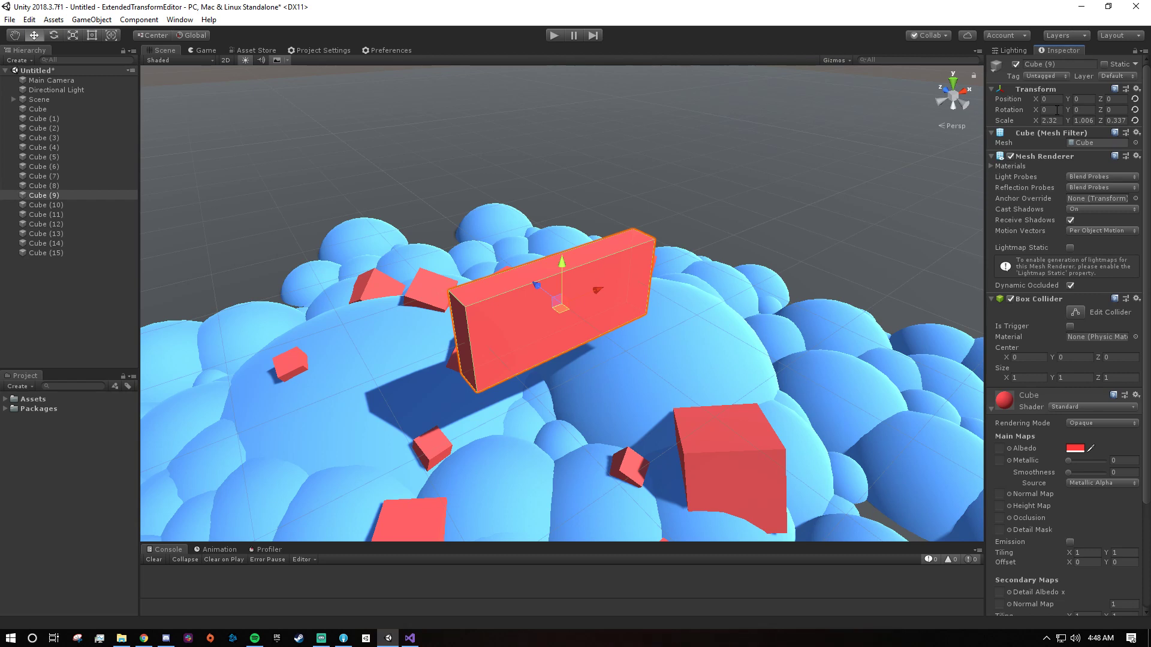
mouse_move(1041, 110)
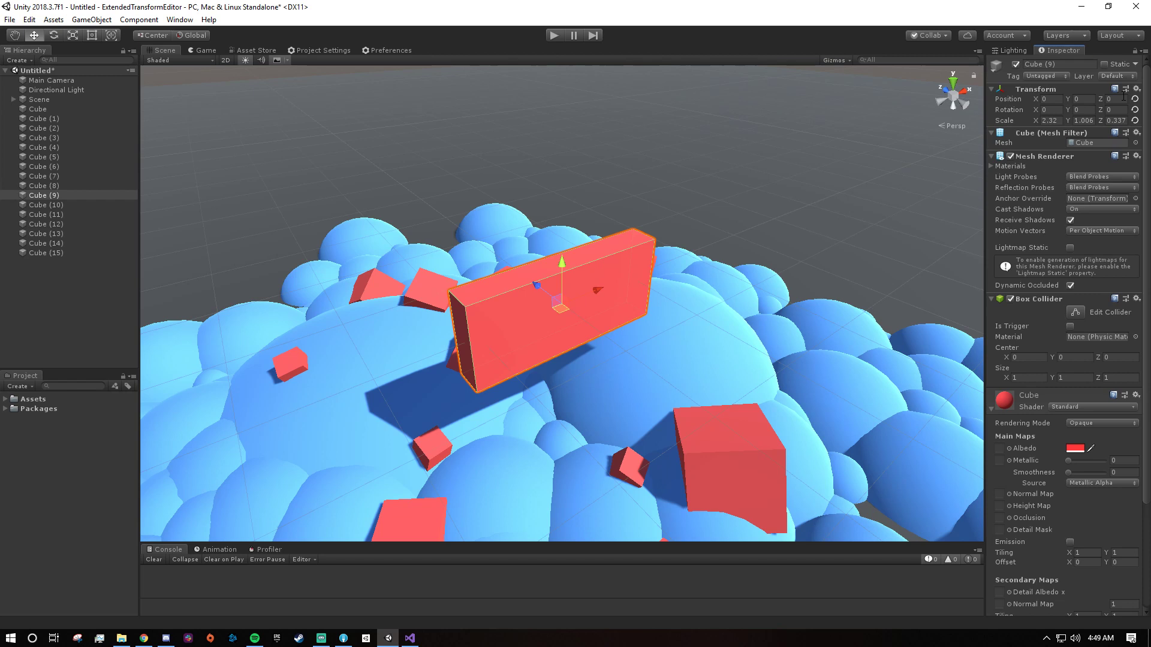
mouse_move(1135, 121)
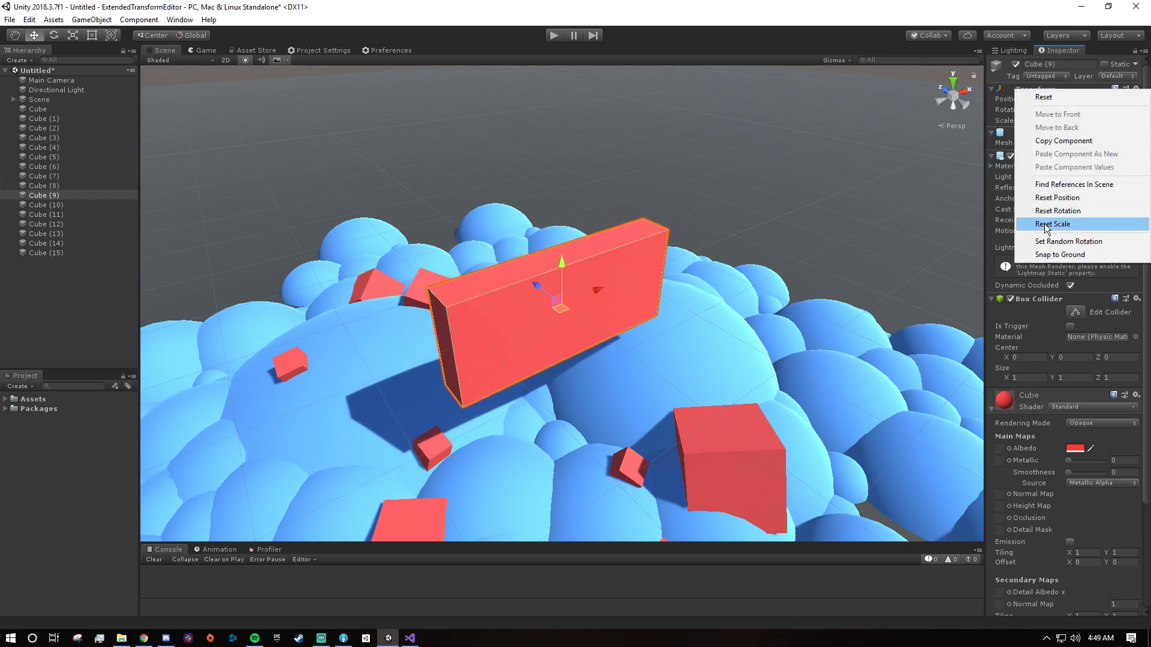
Step: Apply Set Random Rotation to the enlarged slab-shaped Cube (9) via the Transform context menu
click(1052, 224)
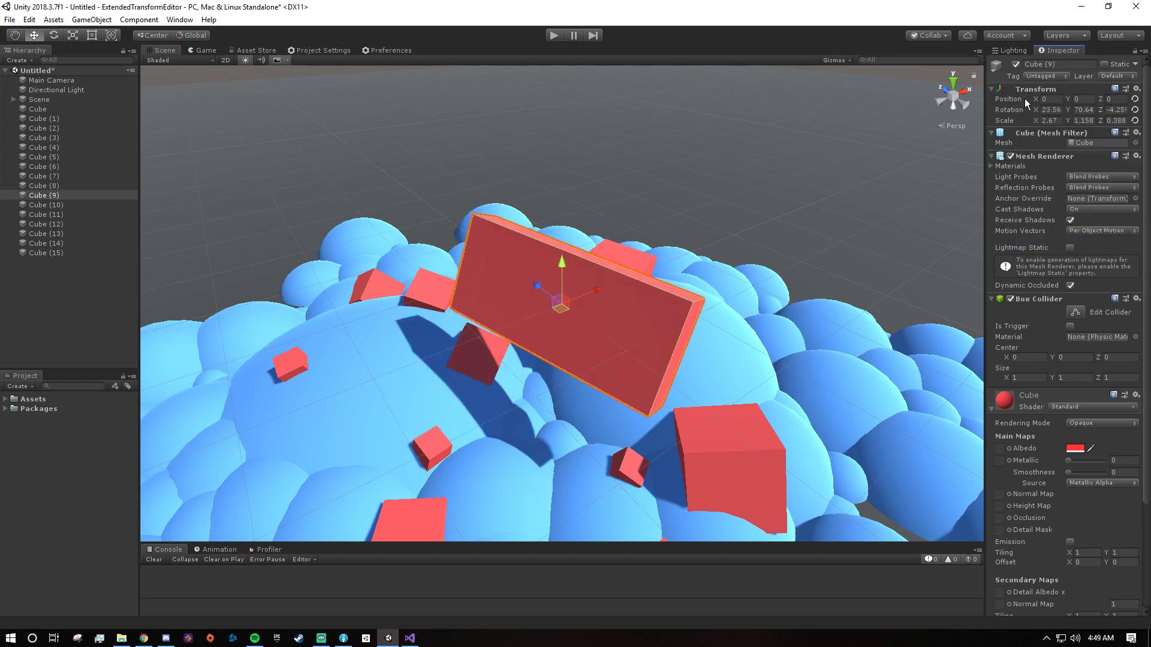